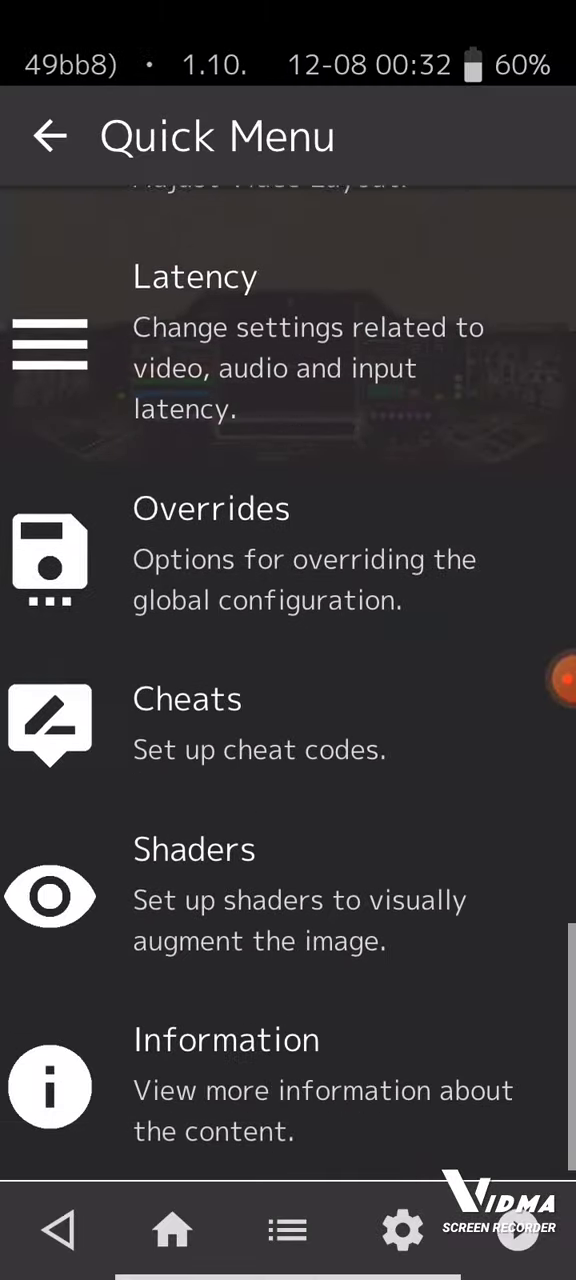
- Enable cheat #4, Turbo, from the Quick Menu's Cheats list
left_click(188, 700)
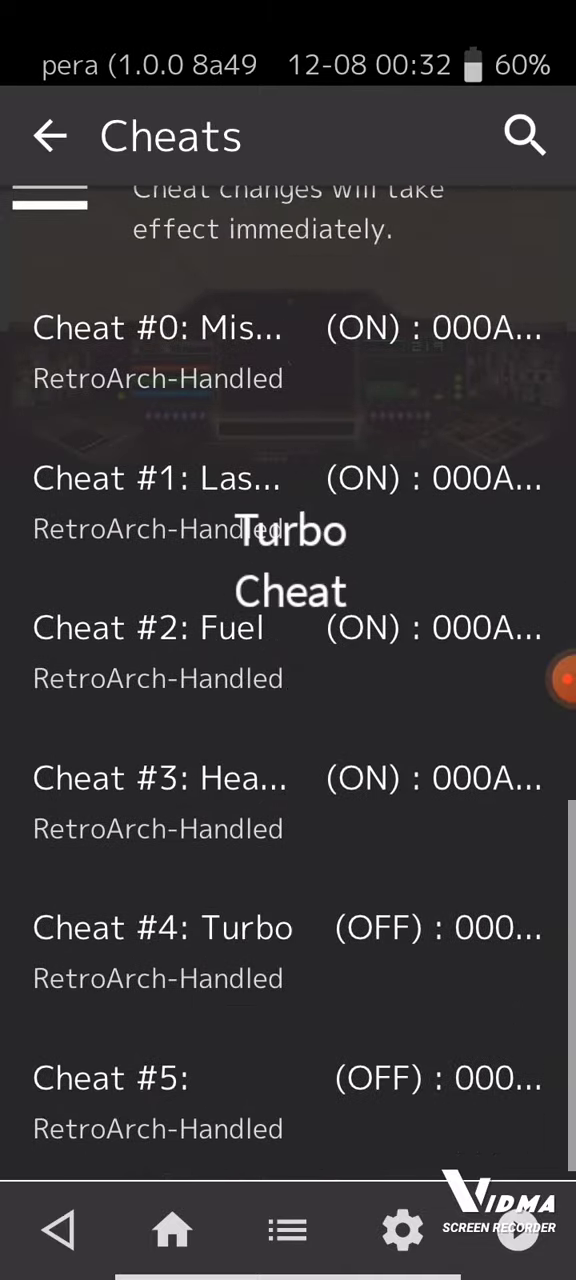
left_click(160, 928)
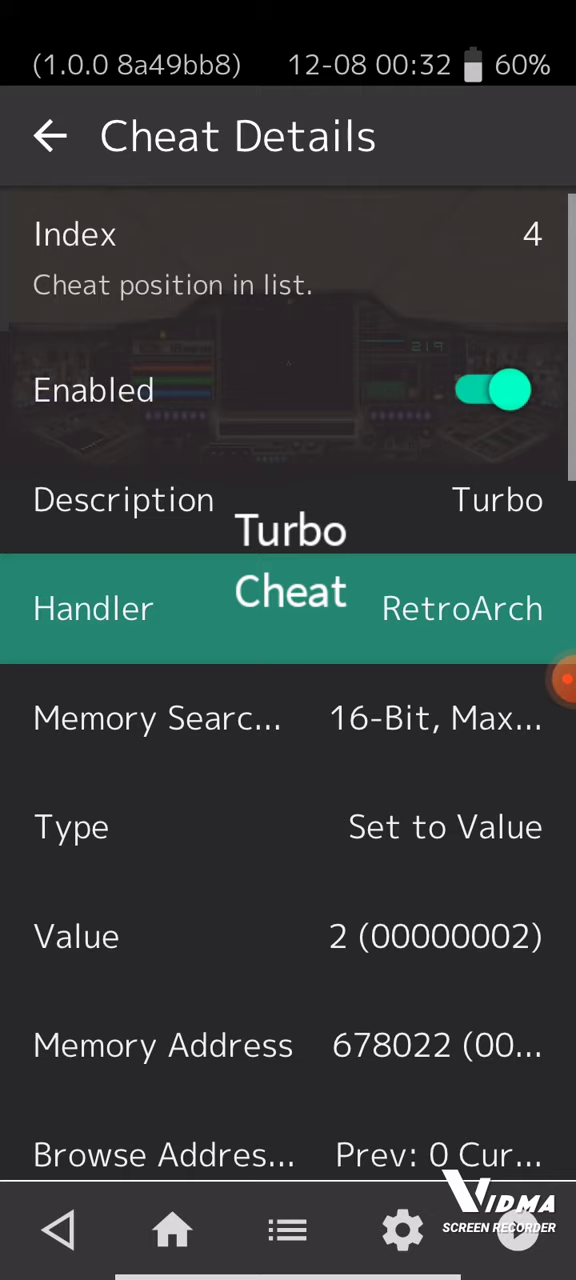
- Return to the Quick Menu and load the saved state to resume with Turbo active
left_click(50, 136)
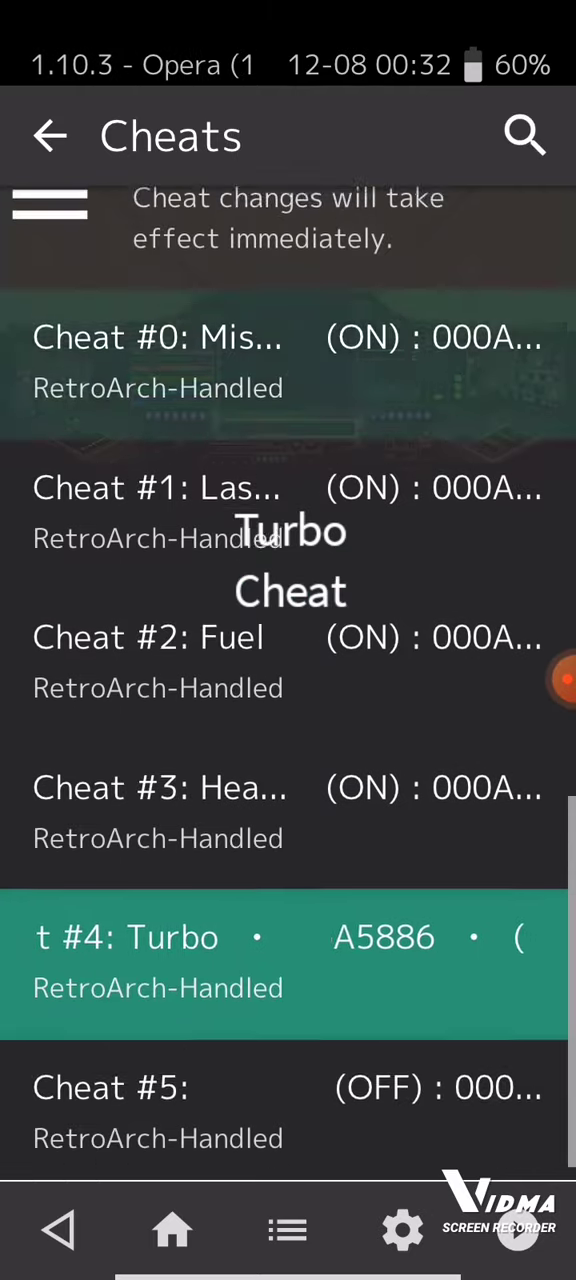
left_click(52, 136)
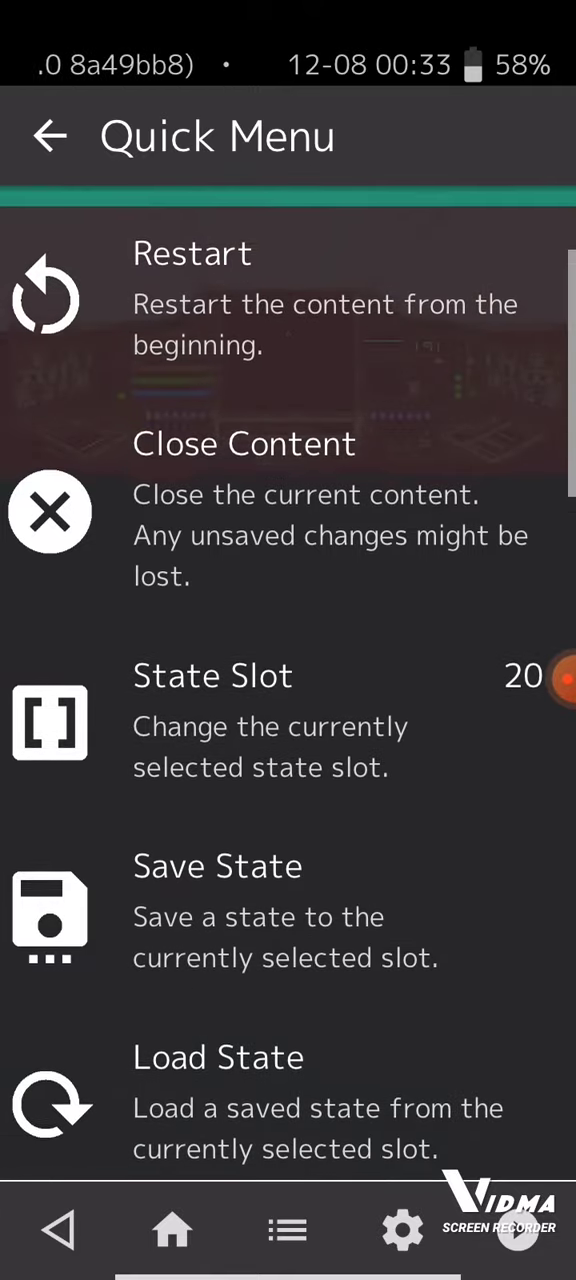
left_click(218, 1056)
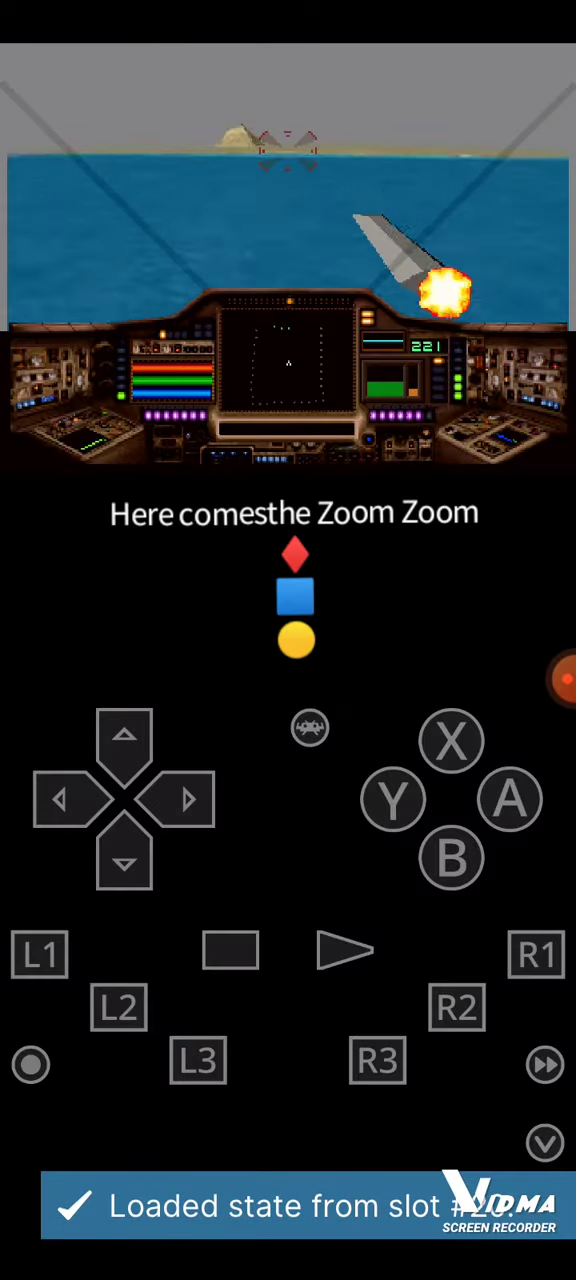